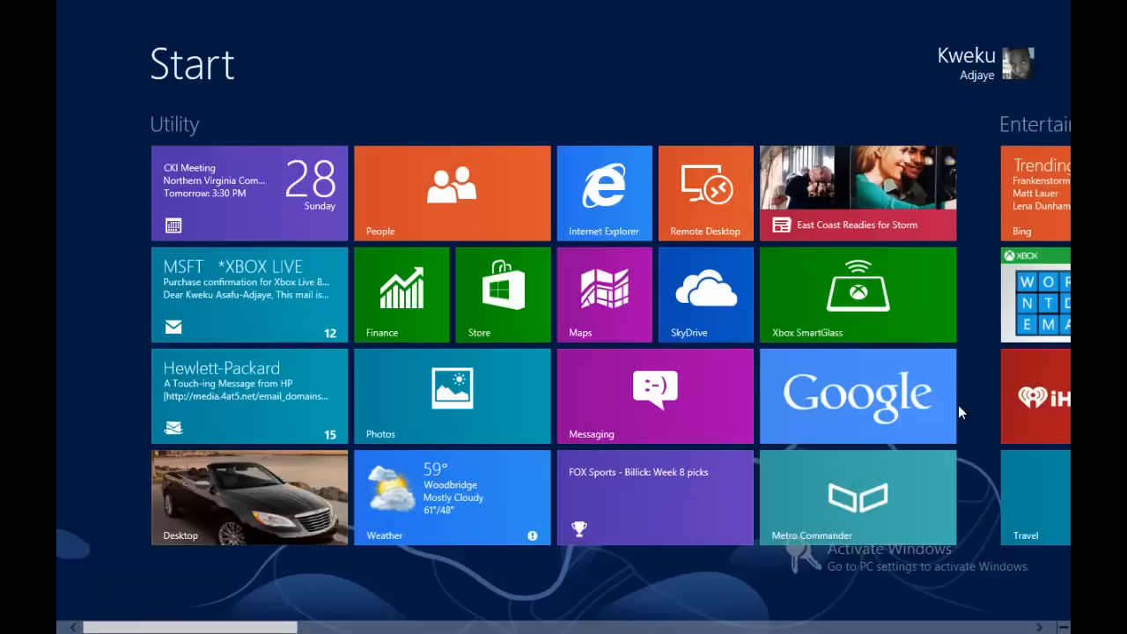
Launch the Google app from its tile on the Start screen.
left_click(858, 397)
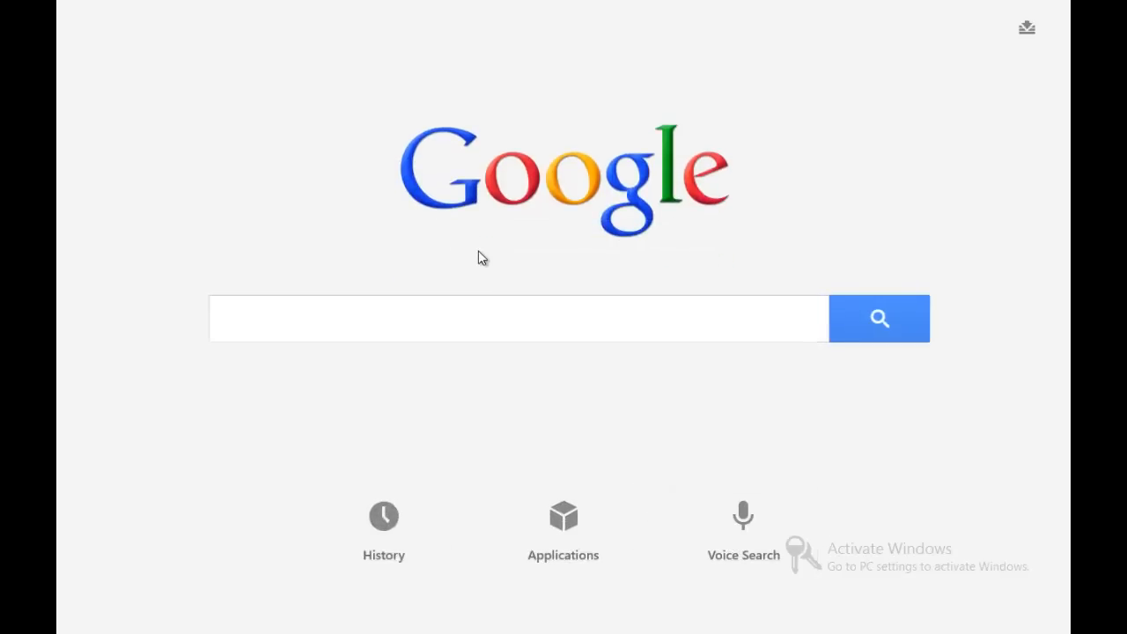
mouse_move(528, 95)
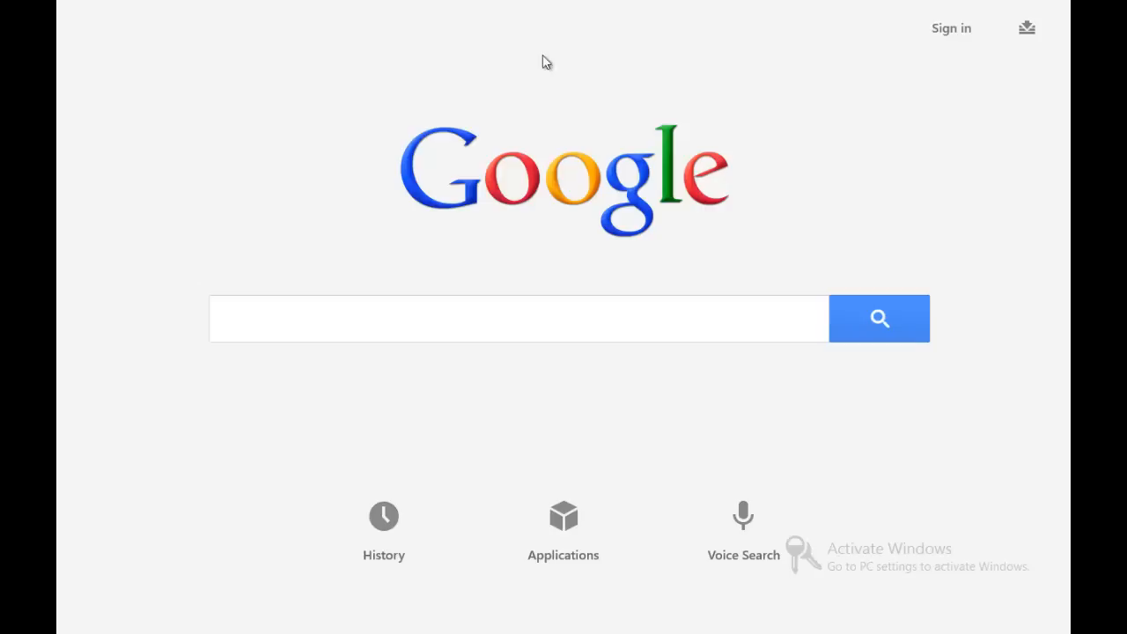
mouse_move(567, 7)
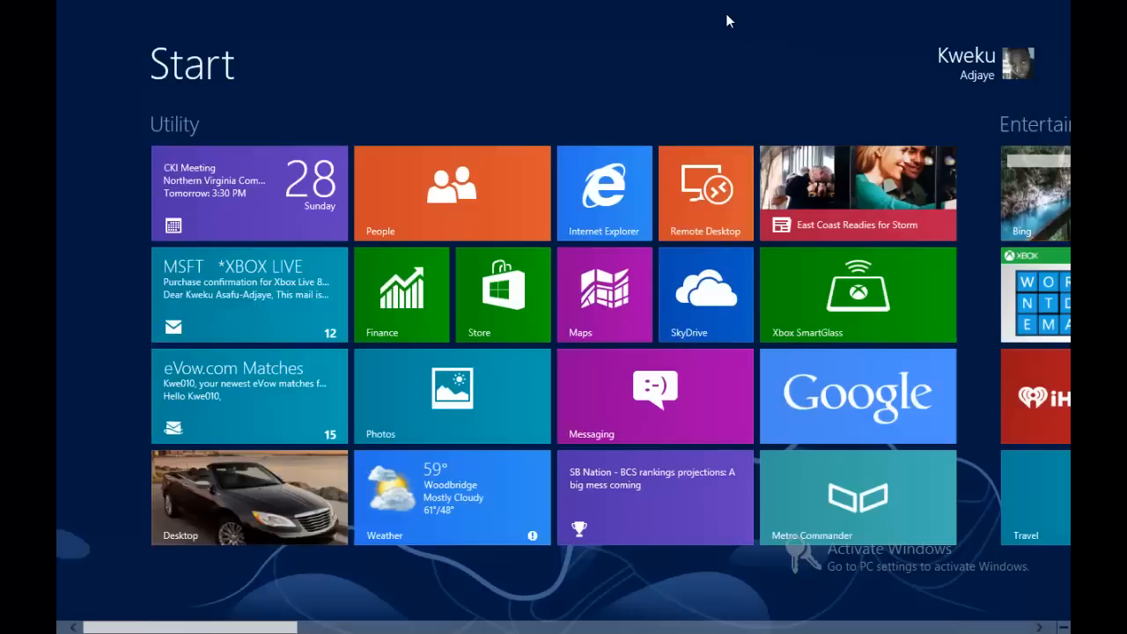
mouse_move(688, 10)
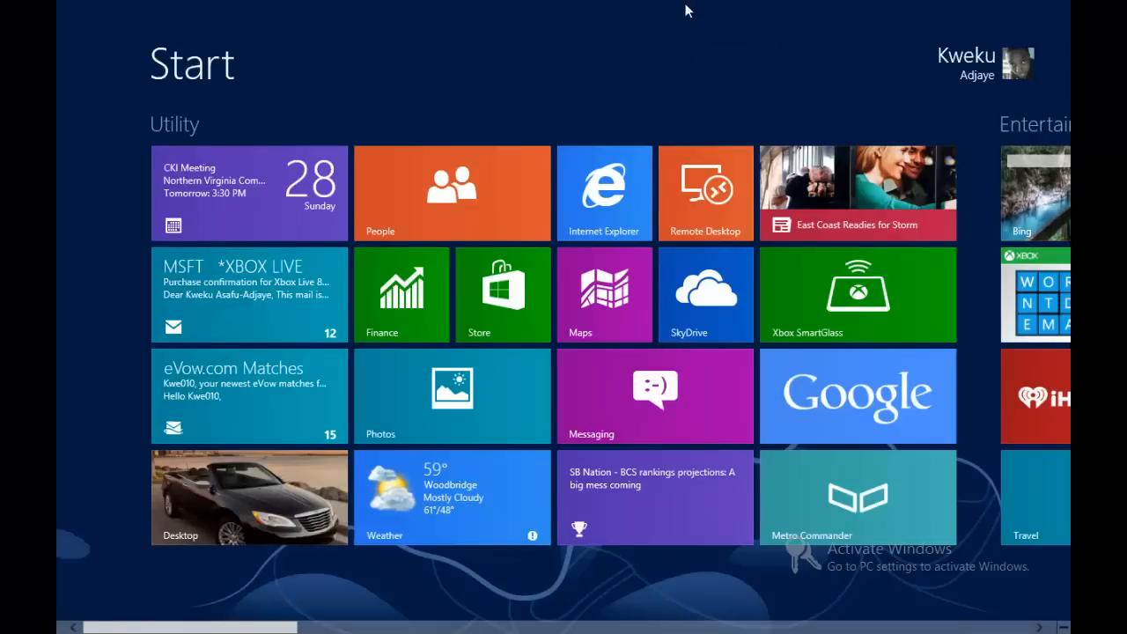